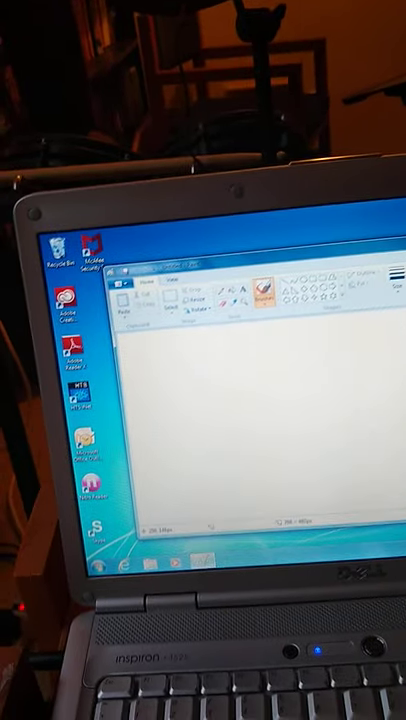
Draw a short black freehand pencil stroke across the middle of the blank canvas.
drag(244, 376, 336, 384)
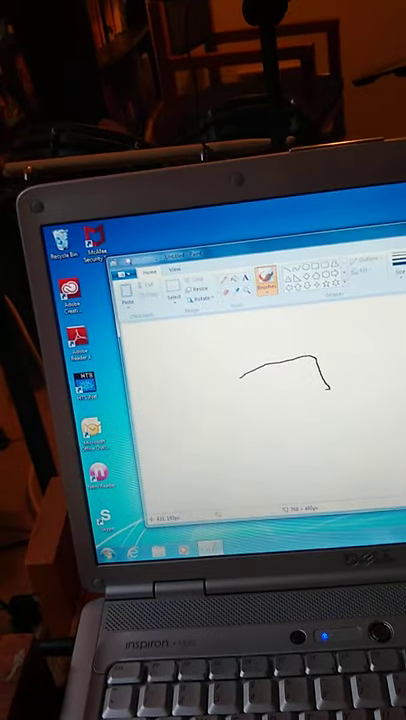